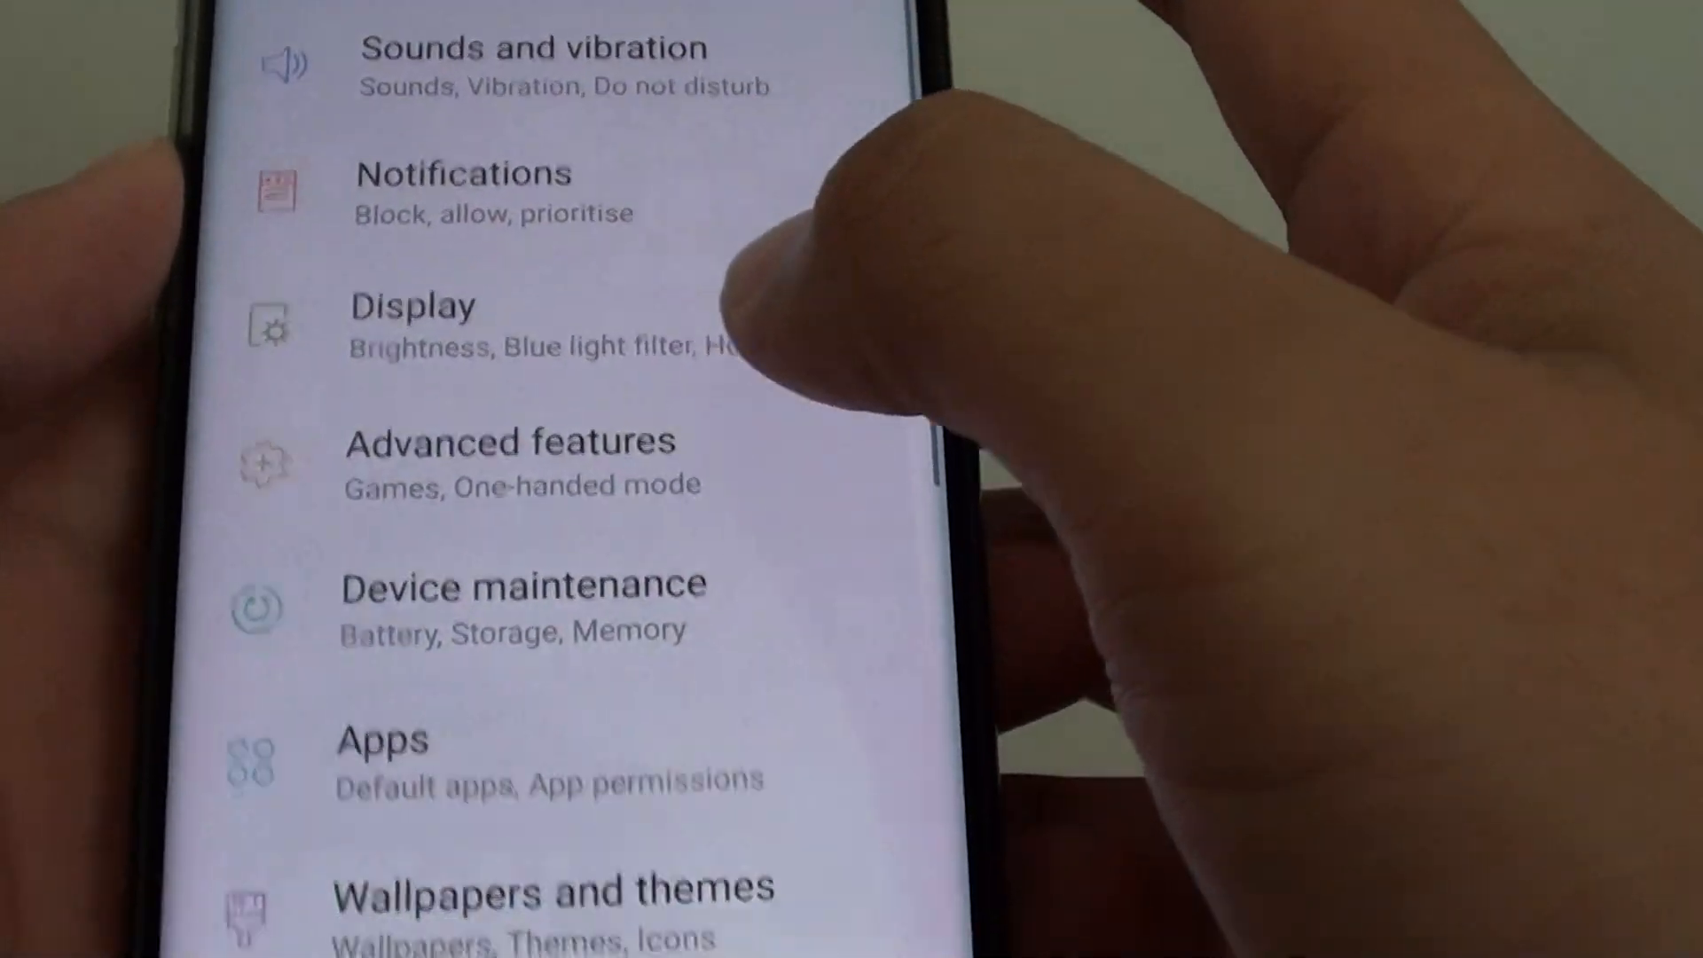
Step: Navigate into Lock screen and security to reach Secure Folder settings
{"action": "scroll", "scroll_direction": "up", "scroll_amount": 3}
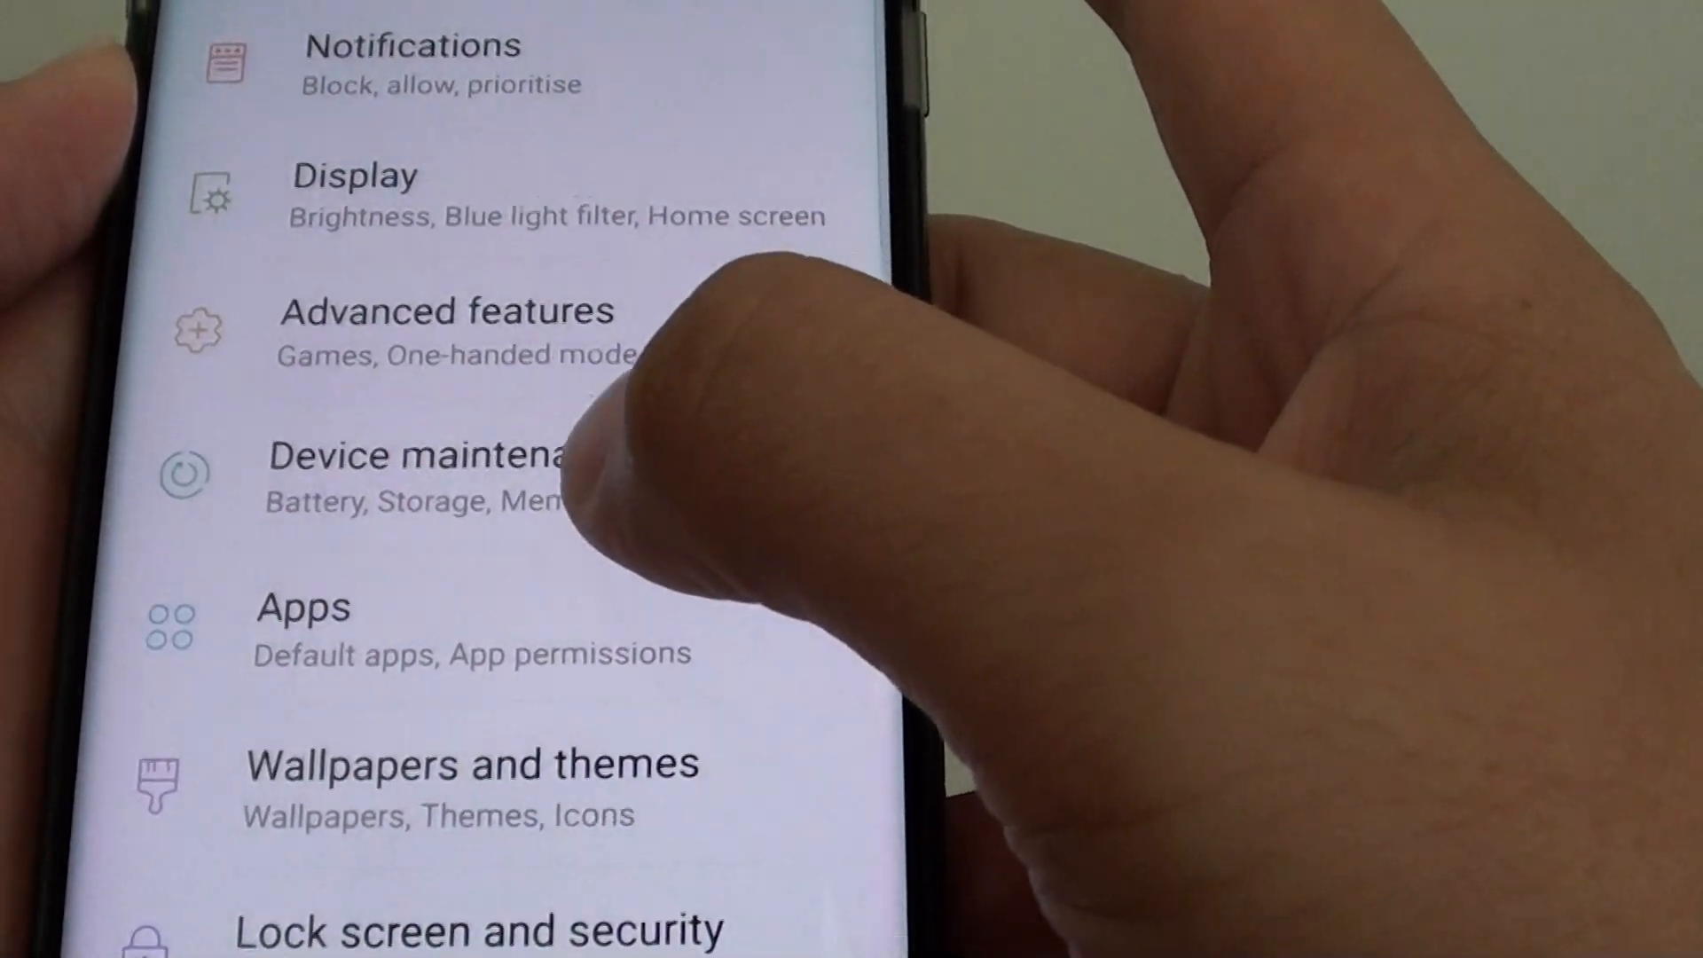
{"action": "left_click", "coordinate": [418, 456]}
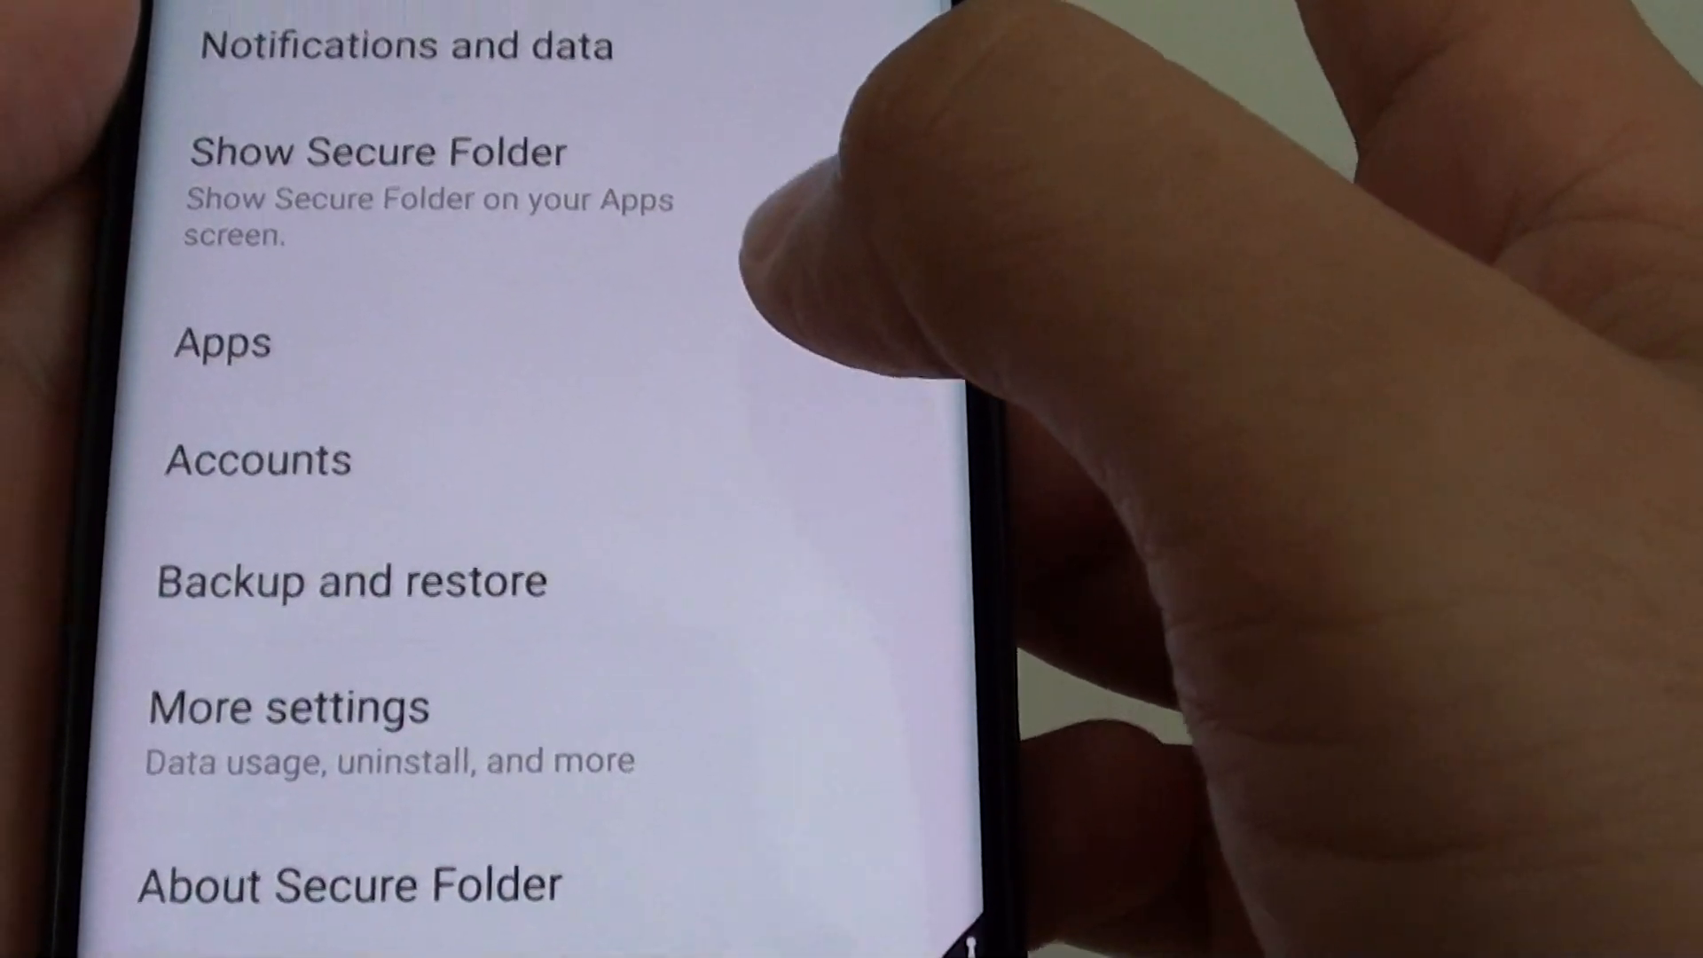
Step: Switch on Contacts under Export from Secure Folder in Notifications and data, leaving calendar off
{"action": "scroll", "scroll_direction": "down", "scroll_amount": 3}
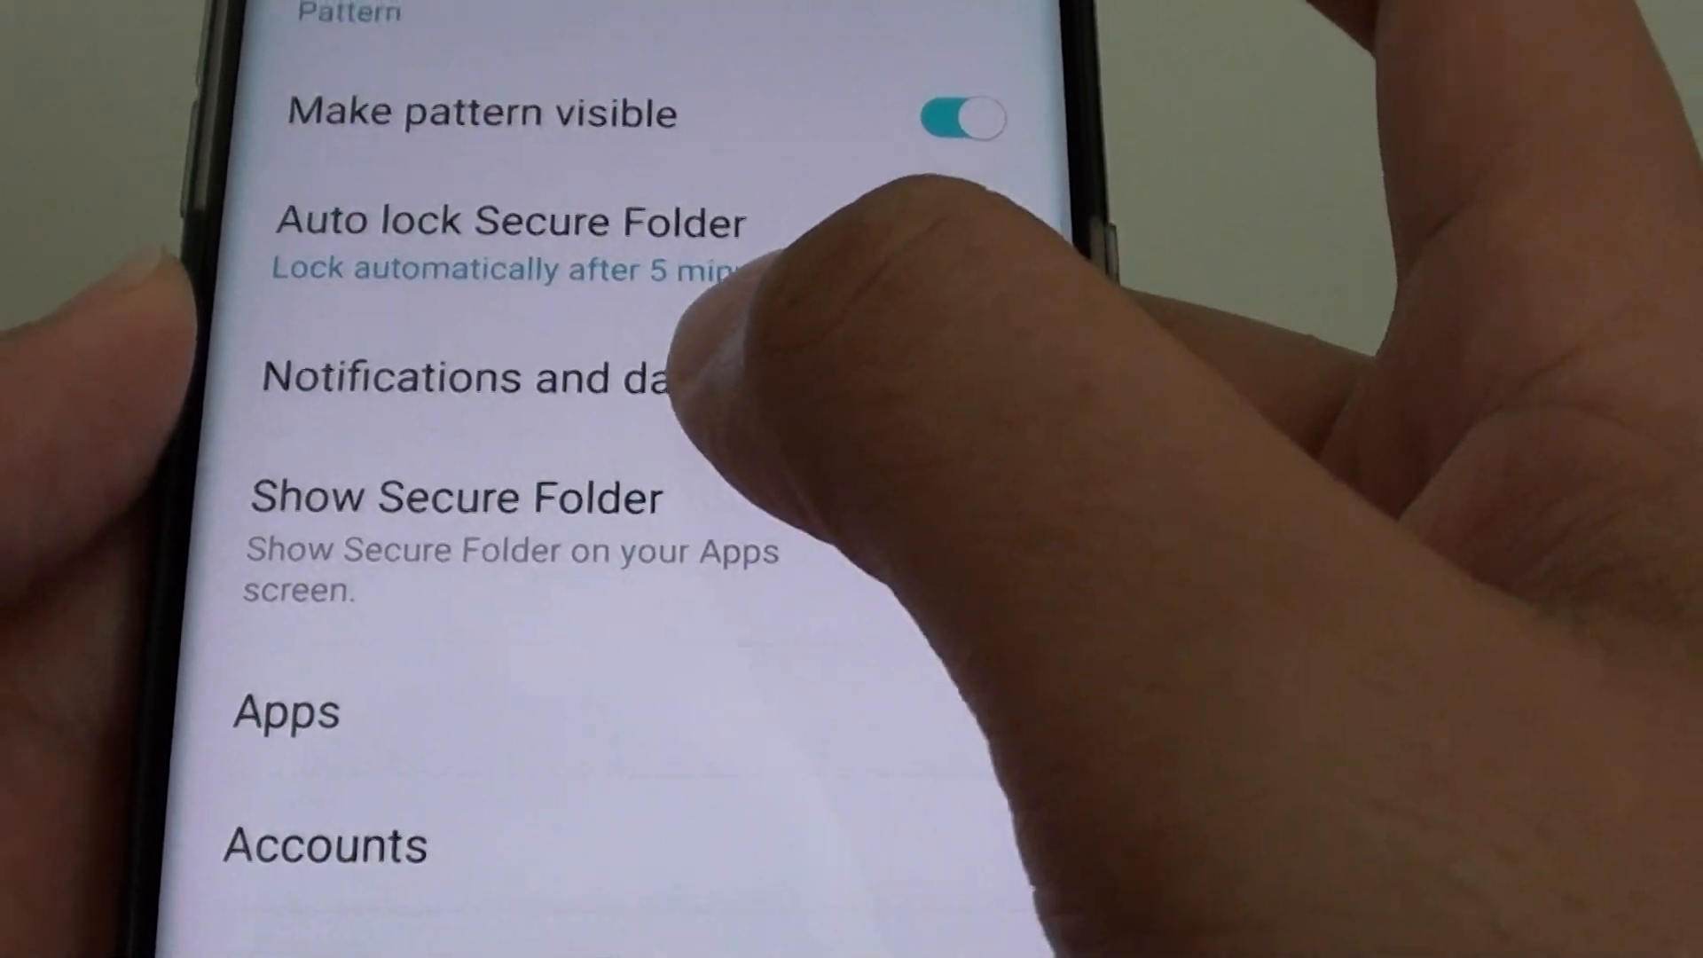
{"action": "scroll", "scroll_direction": "down", "scroll_amount": 3}
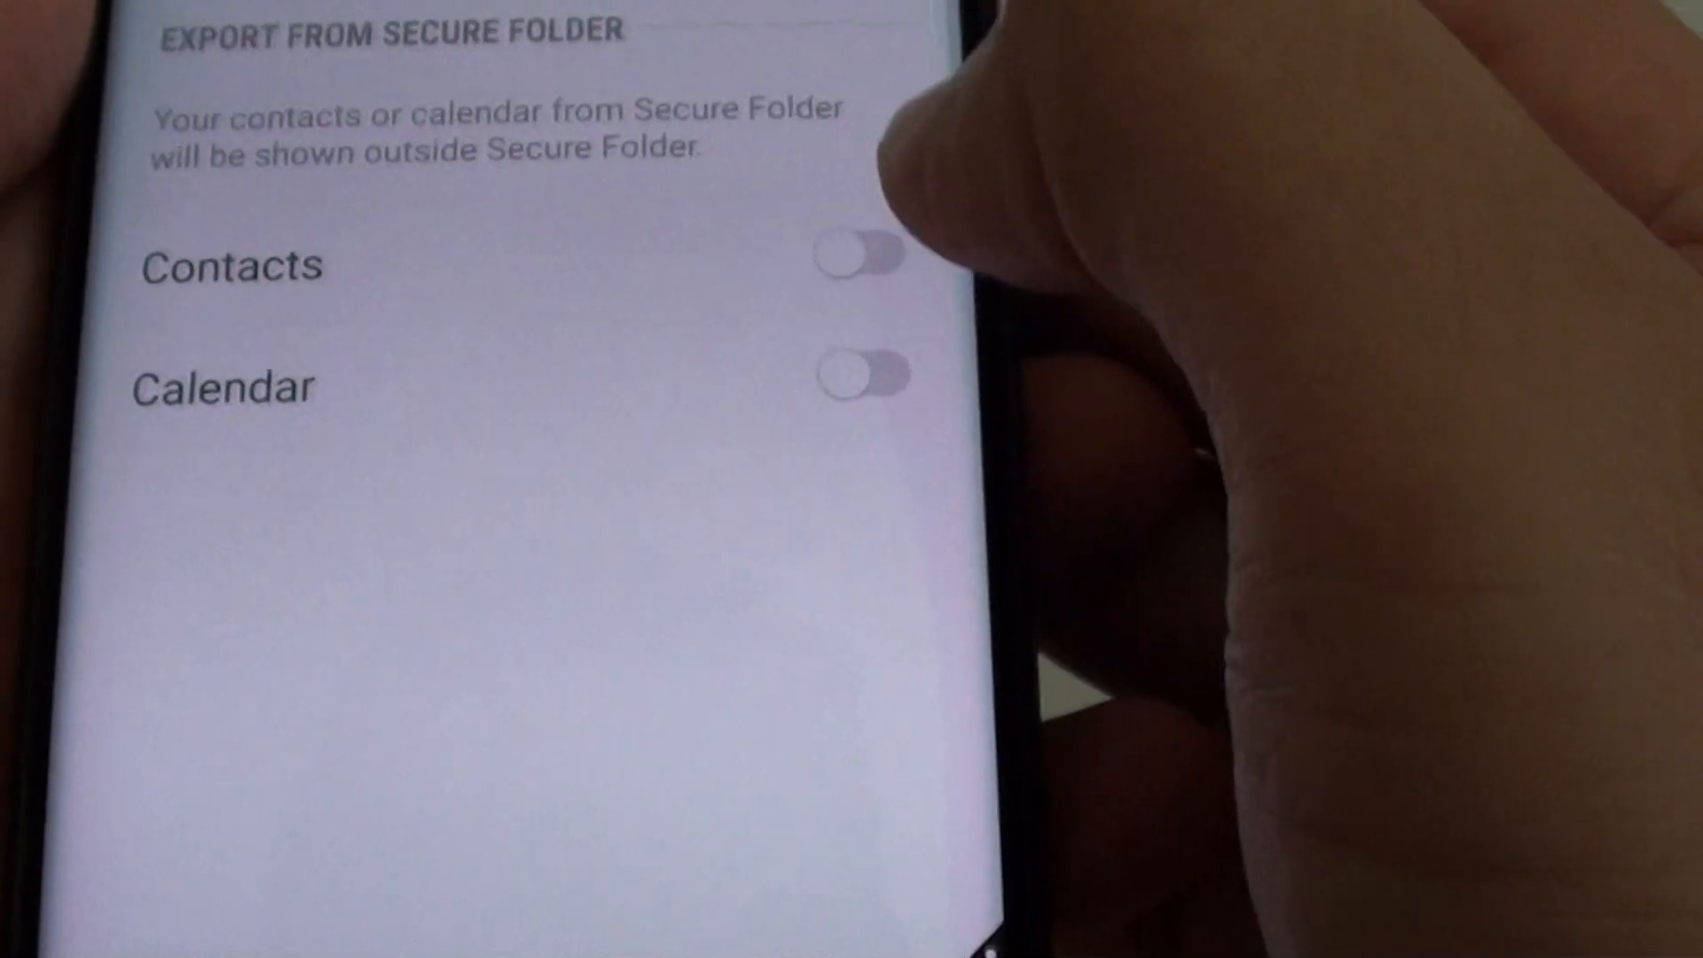
{"action": "left_click", "coordinate": [863, 285]}
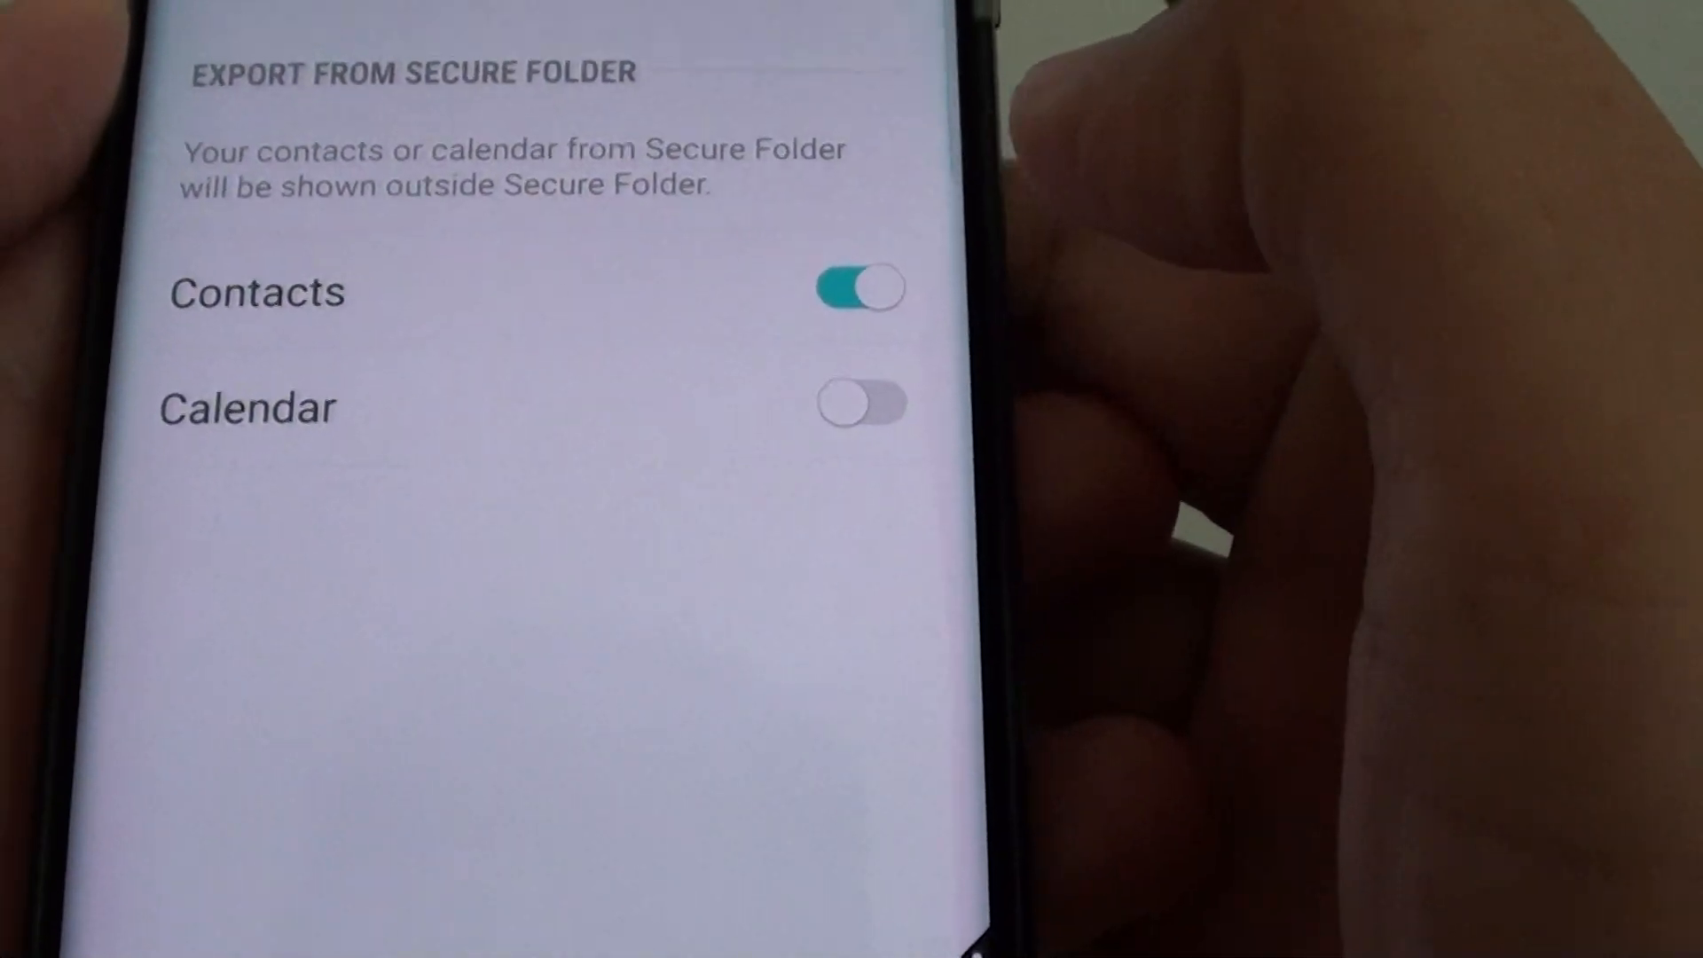